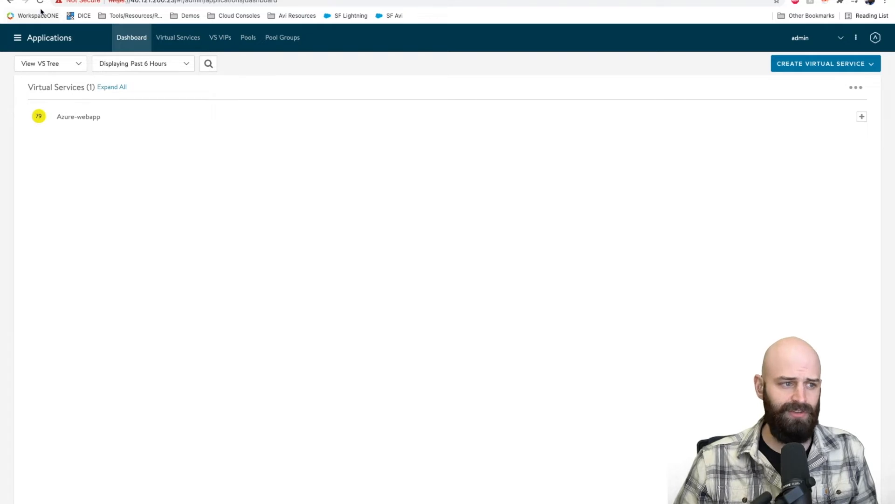
- Navigate to Infrastructure > Clouds, listing az-east and Default-Cloud
{"action": "left_click", "coordinate": [17, 38]}
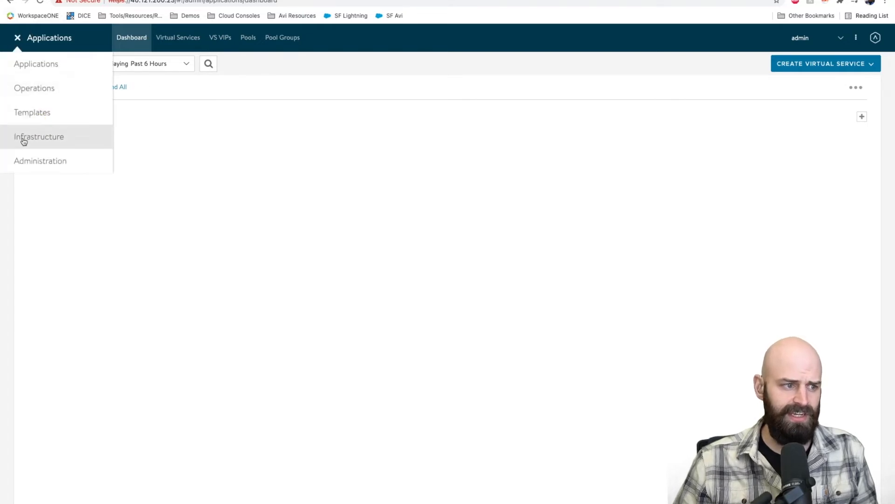
{"action": "left_click", "coordinate": [38, 137]}
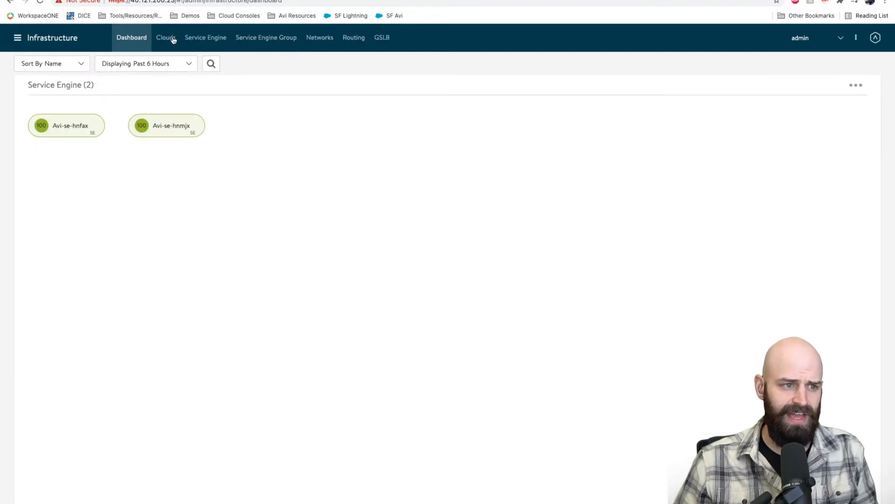
{"action": "left_click", "coordinate": [166, 37]}
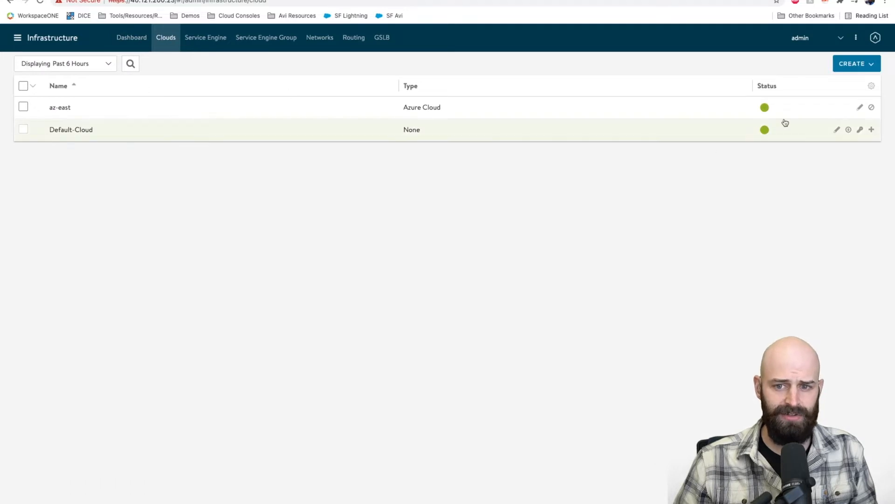
{"action": "left_click", "coordinate": [861, 106]}
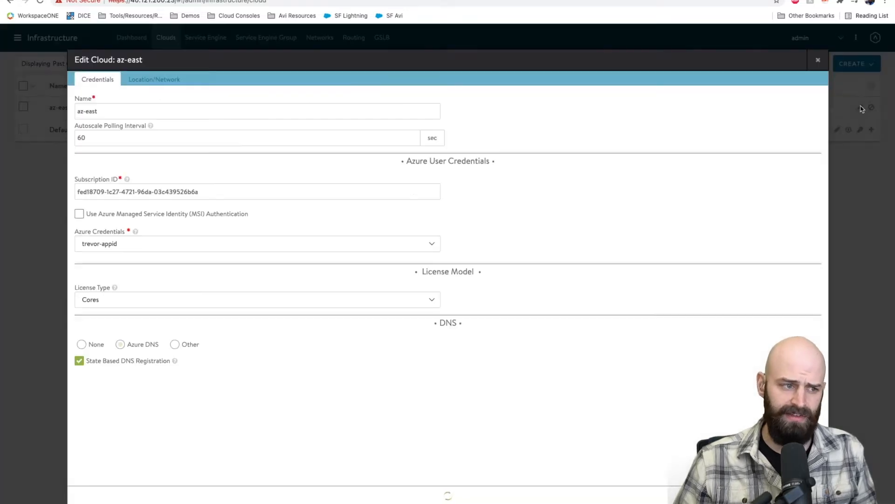
{"action": "left_click", "coordinate": [120, 344]}
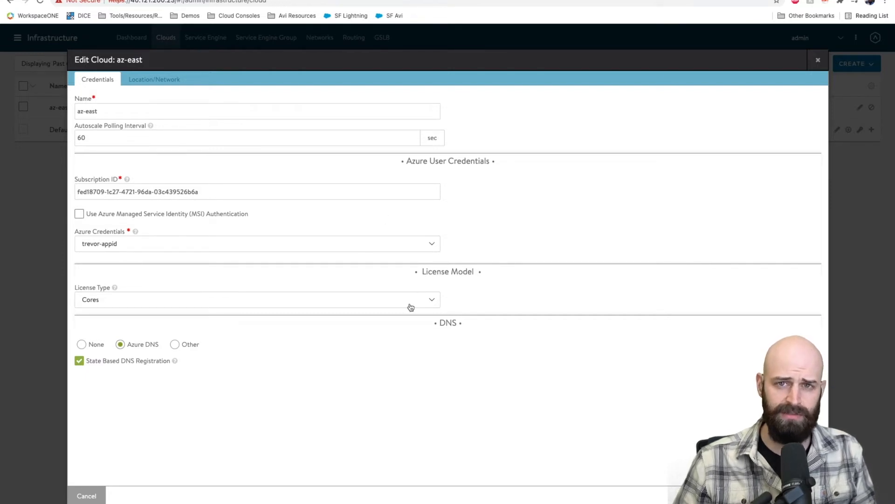
{"action": "mouse_move", "coordinate": [158, 97]}
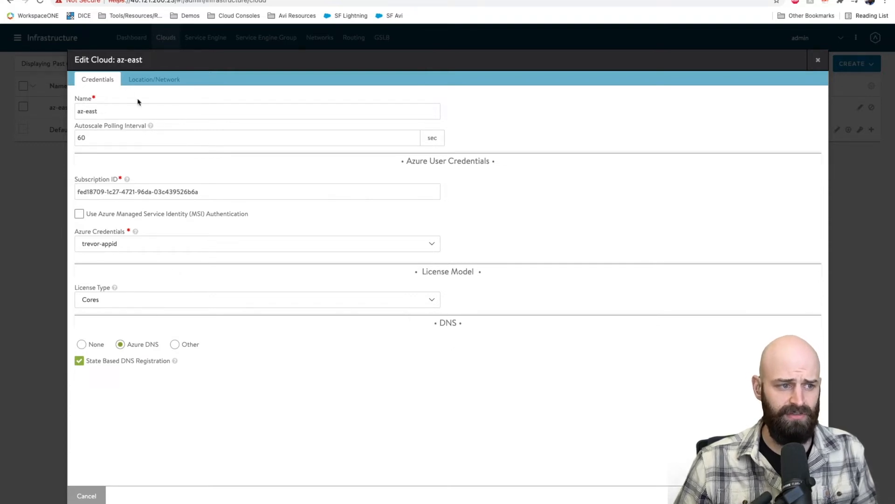
{"action": "left_click", "coordinate": [154, 78]}
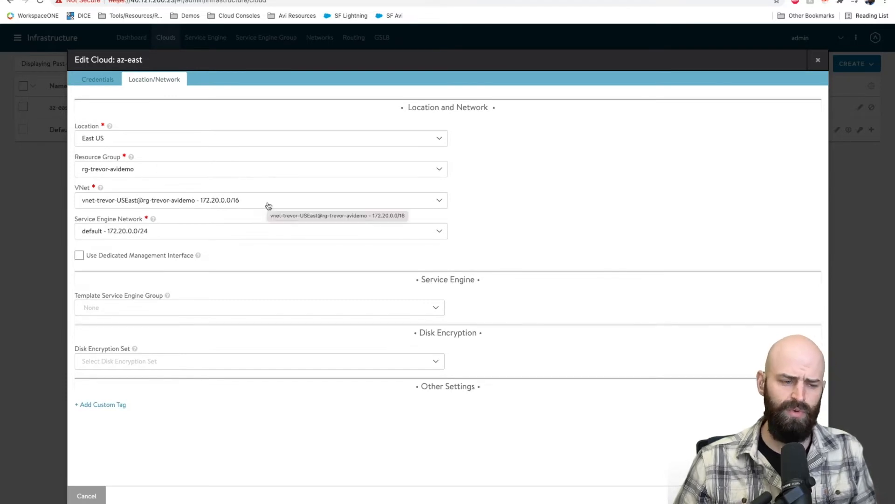
{"action": "mouse_move", "coordinate": [231, 223]}
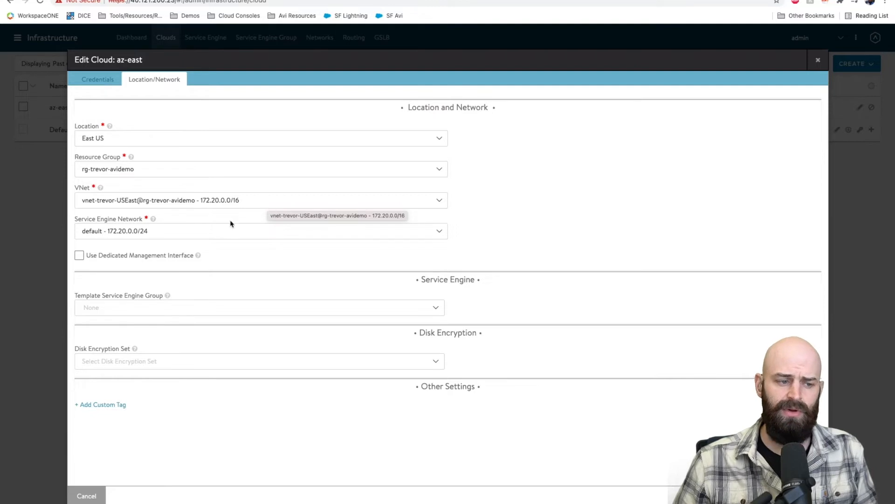
{"action": "mouse_move", "coordinate": [123, 155]}
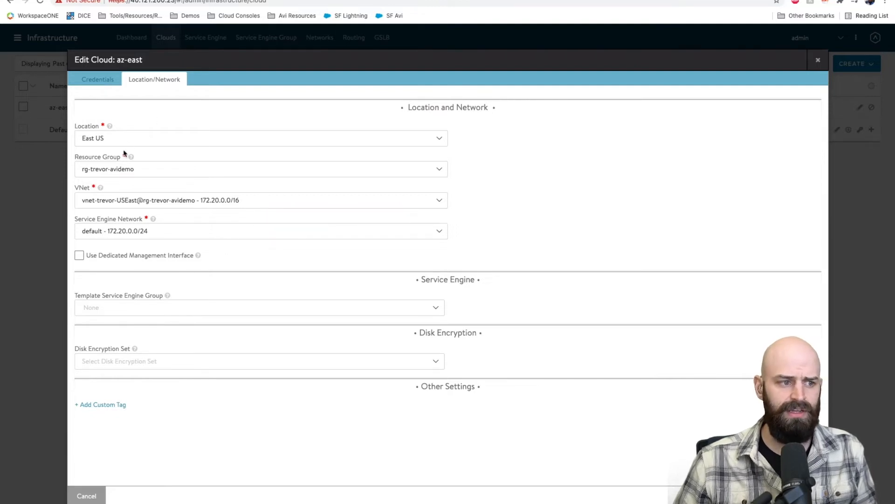
{"action": "mouse_move", "coordinate": [145, 172]}
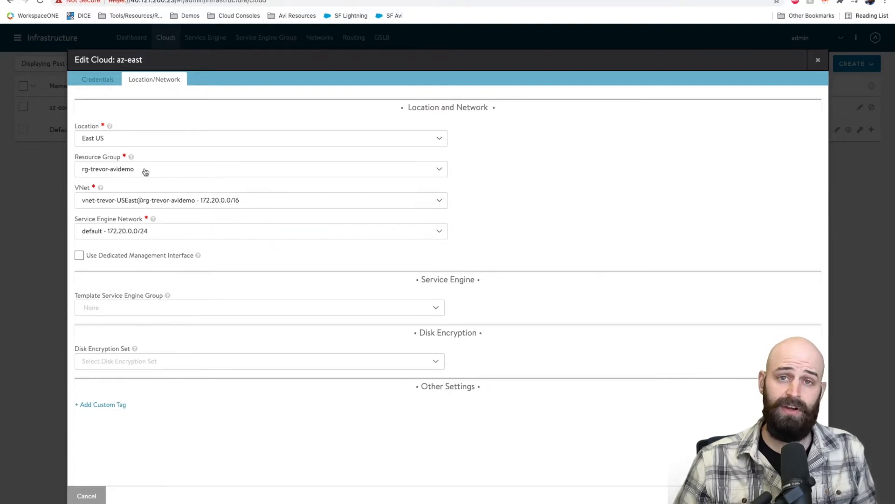
{"action": "mouse_move", "coordinate": [146, 171]}
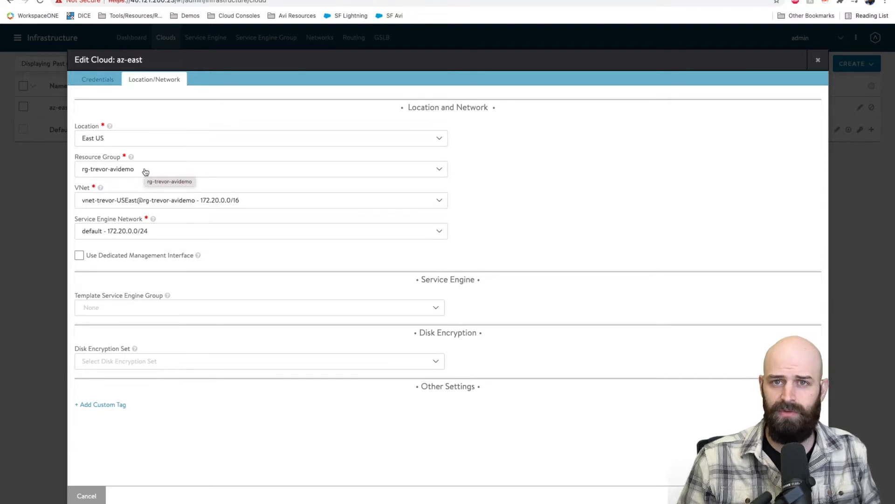
{"action": "mouse_move", "coordinate": [212, 166]}
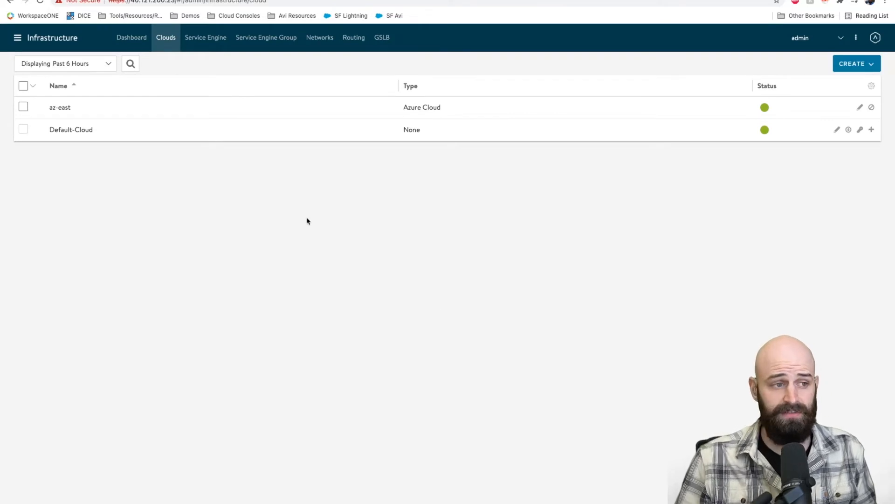
{"action": "mouse_move", "coordinate": [135, 133]}
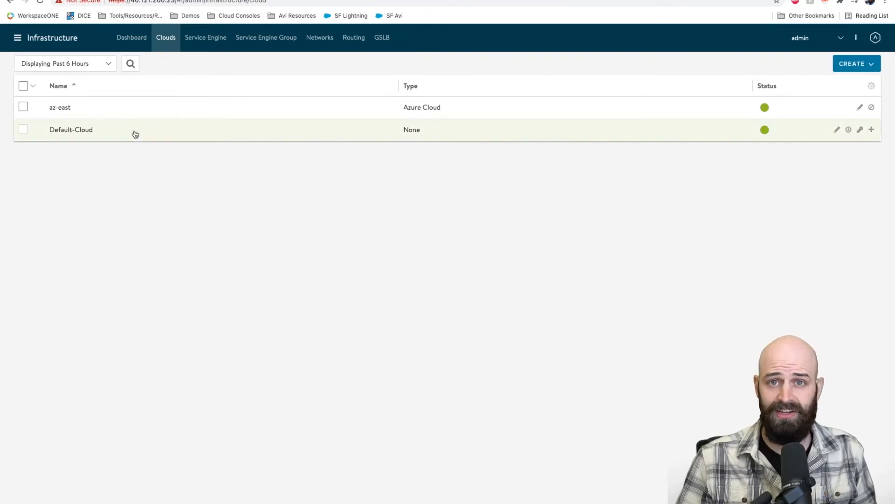
- Go to Applications, expand Azure-webapp to pool-scaleset and its servers, and start Create Virtual Service
{"action": "left_click", "coordinate": [18, 37]}
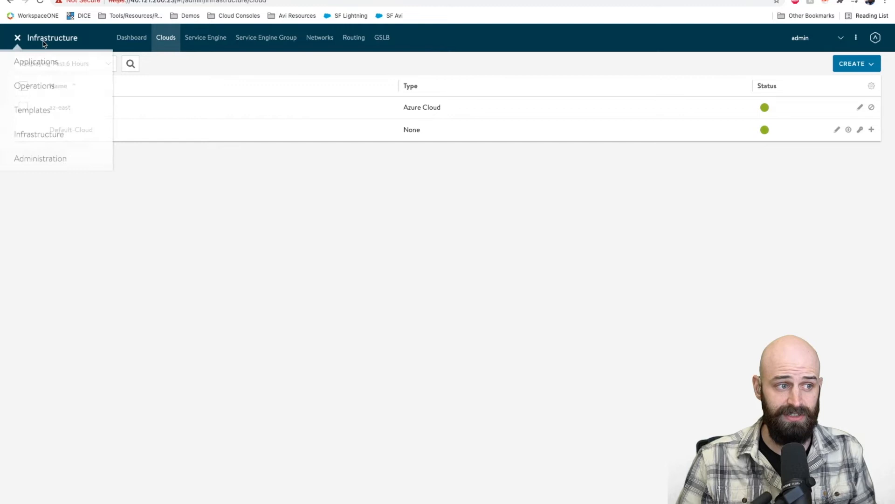
{"action": "left_click", "coordinate": [35, 62]}
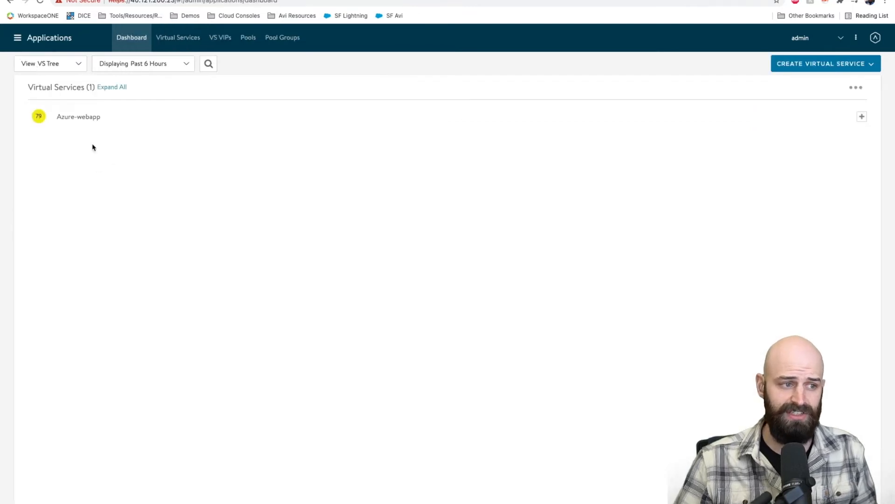
{"action": "left_click", "coordinate": [111, 87]}
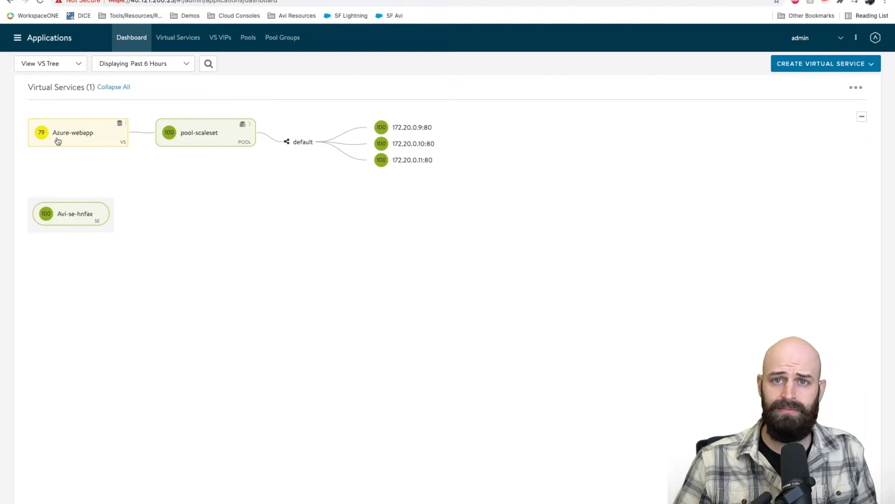
{"action": "mouse_move", "coordinate": [182, 136]}
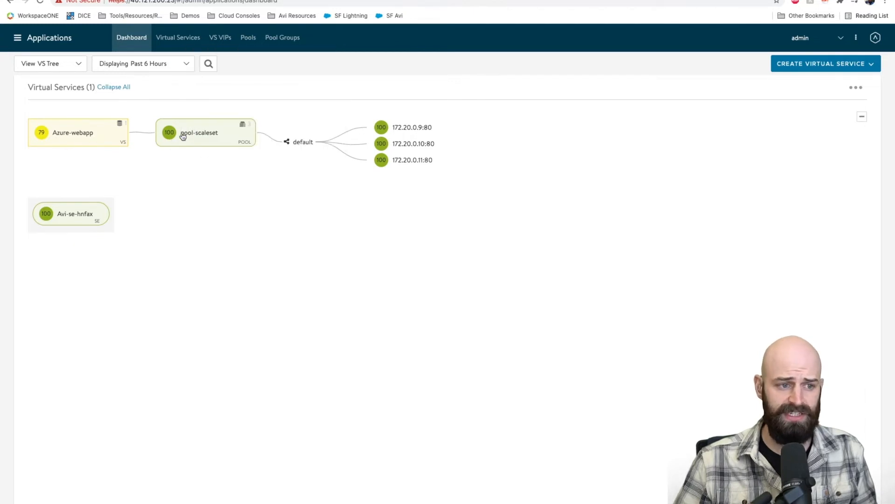
{"action": "left_click", "coordinate": [822, 63]}
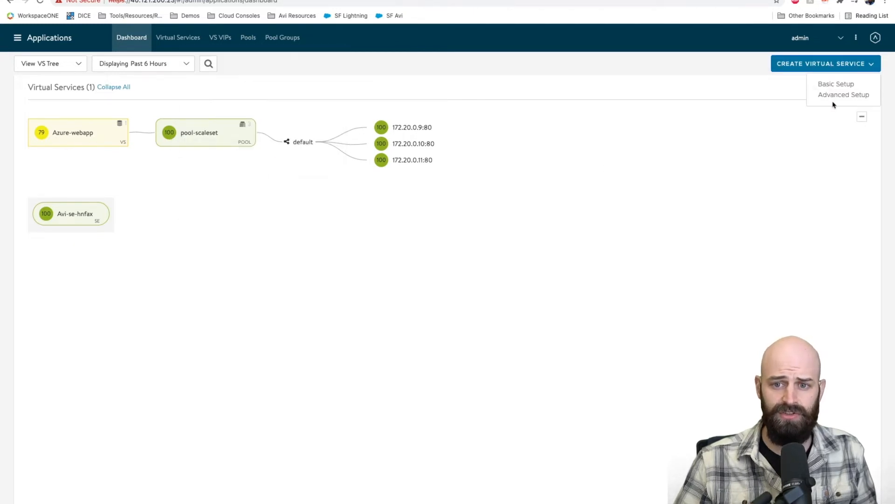
- Begin a new virtual service on the chosen cloud named 'mynewapp'
{"action": "left_click", "coordinate": [836, 83]}
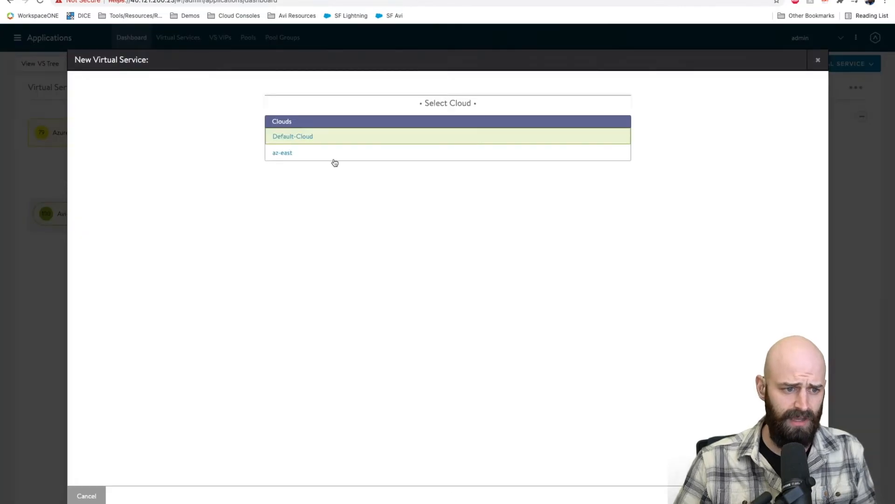
{"action": "left_click", "coordinate": [292, 136]}
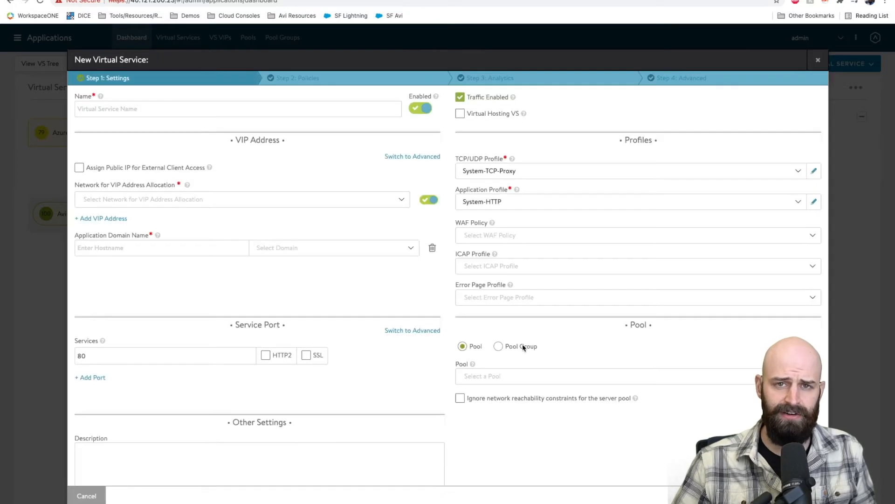
{"action": "left_click", "coordinate": [237, 108]}
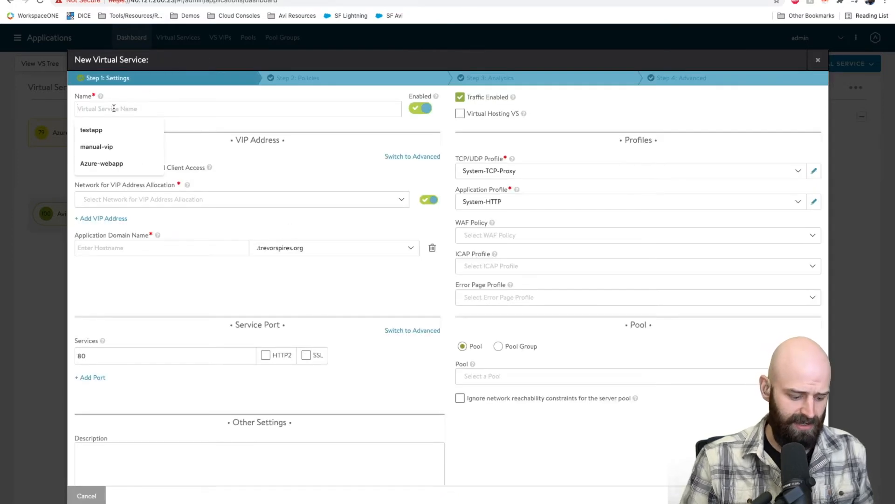
{"action": "type", "text": "mynewapp"}
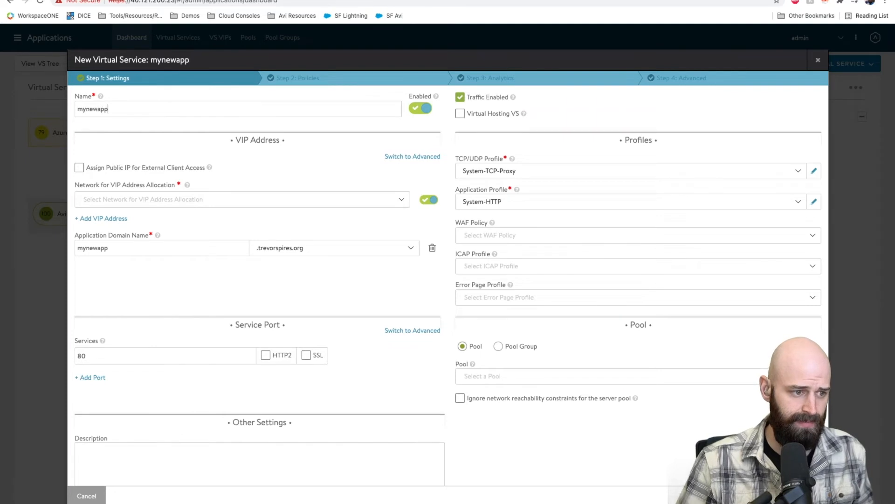
- Use VIP network default - 172.20.0.0/24 and enable Assign Public IP for external clients
{"action": "left_click", "coordinate": [243, 199]}
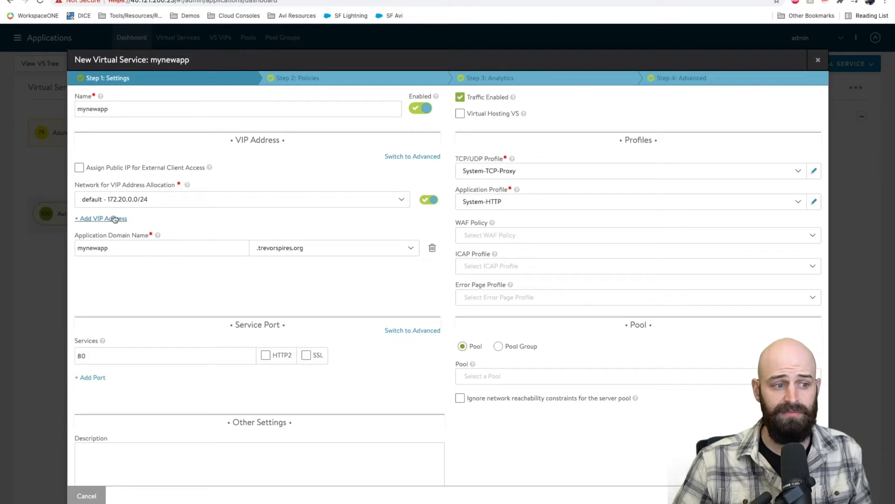
{"action": "mouse_move", "coordinate": [156, 214]}
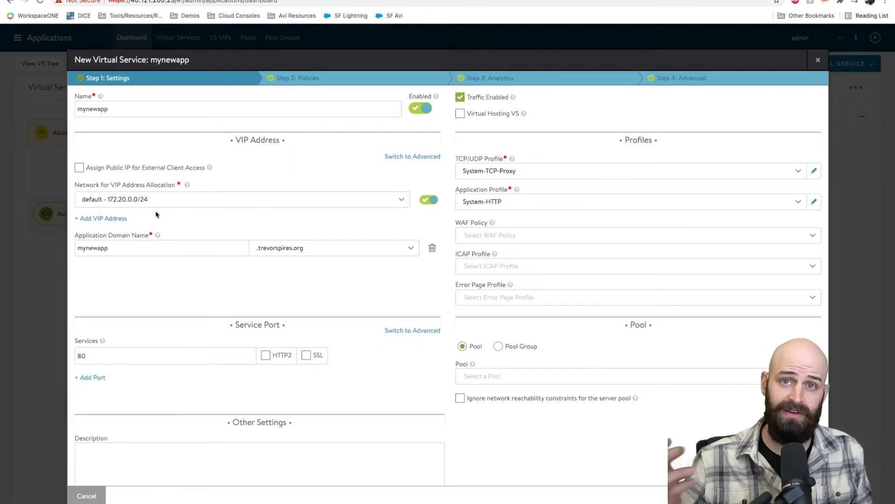
{"action": "left_click", "coordinate": [79, 167]}
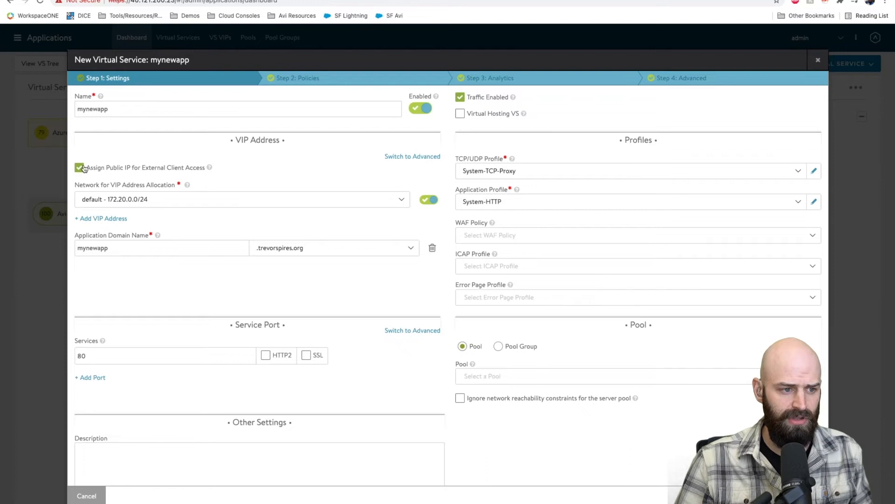
{"action": "mouse_move", "coordinate": [105, 168]}
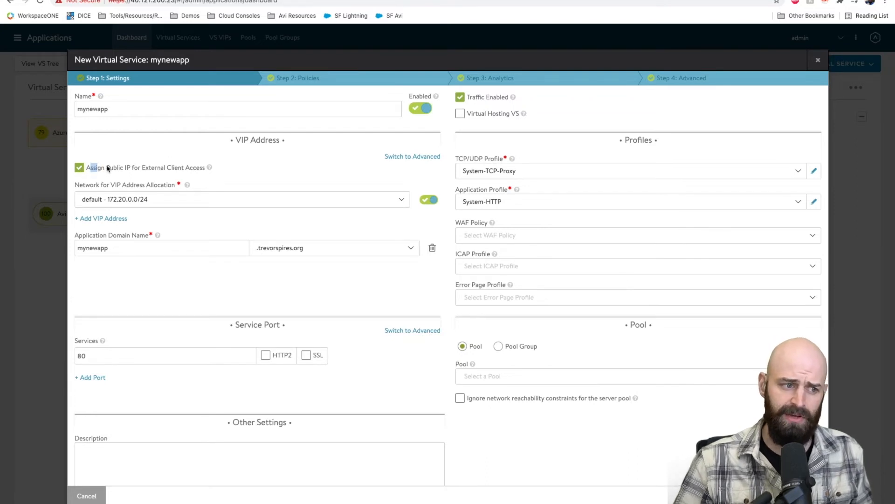
{"action": "double_click", "coordinate": [143, 167]}
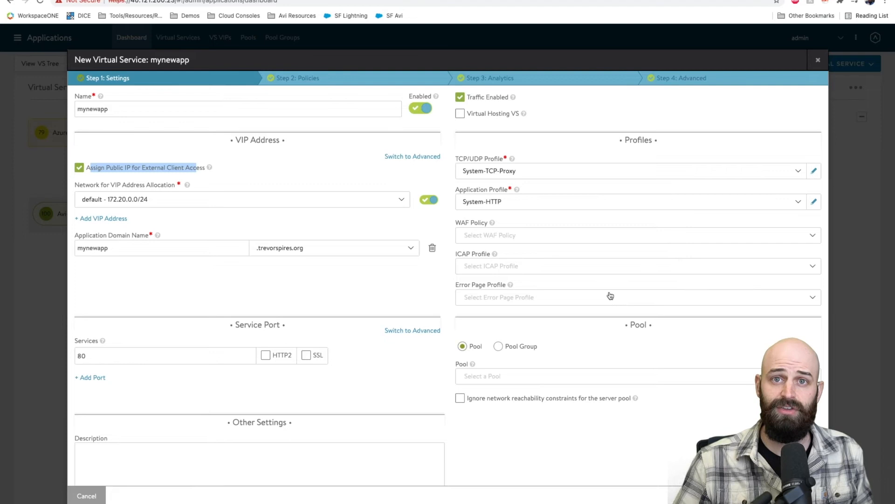
{"action": "mouse_move", "coordinate": [566, 342]}
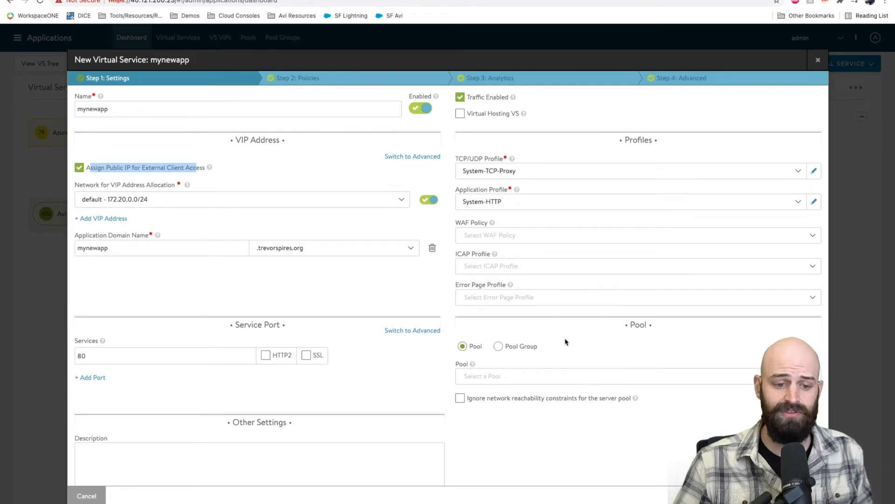
- Select pool-scaleset as the server pool and view its Azure scale-set servers
{"action": "left_click", "coordinate": [605, 376]}
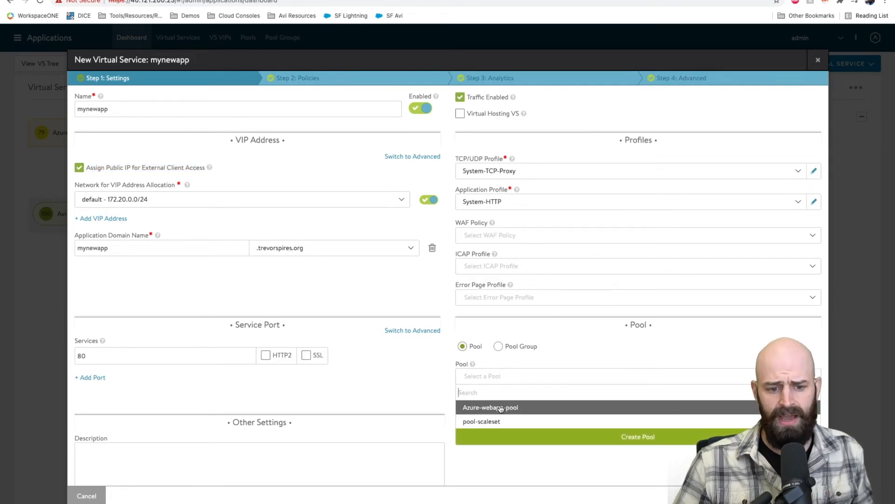
{"action": "left_click", "coordinate": [481, 421]}
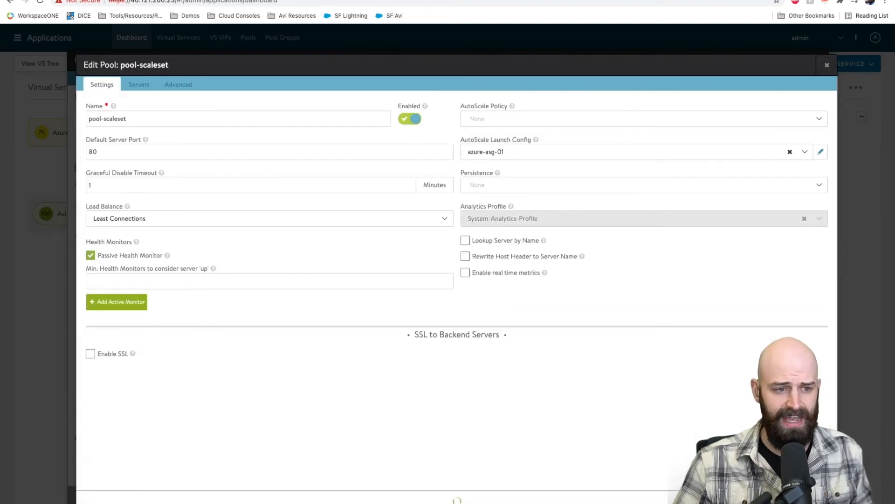
{"action": "left_click", "coordinate": [138, 84]}
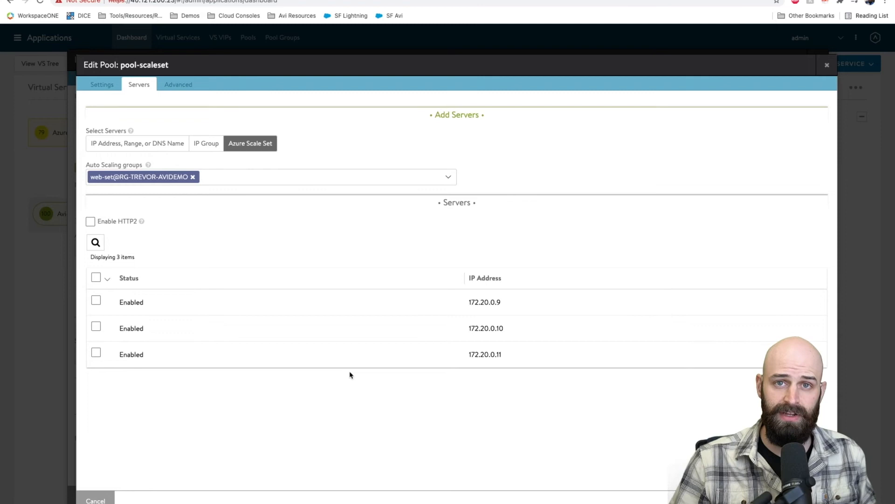
{"action": "mouse_move", "coordinate": [278, 204]}
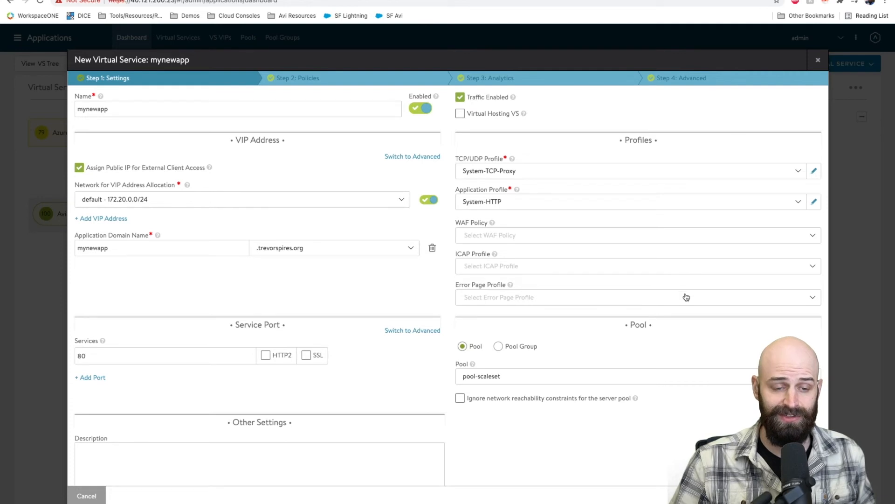
{"action": "mouse_move", "coordinate": [578, 413]}
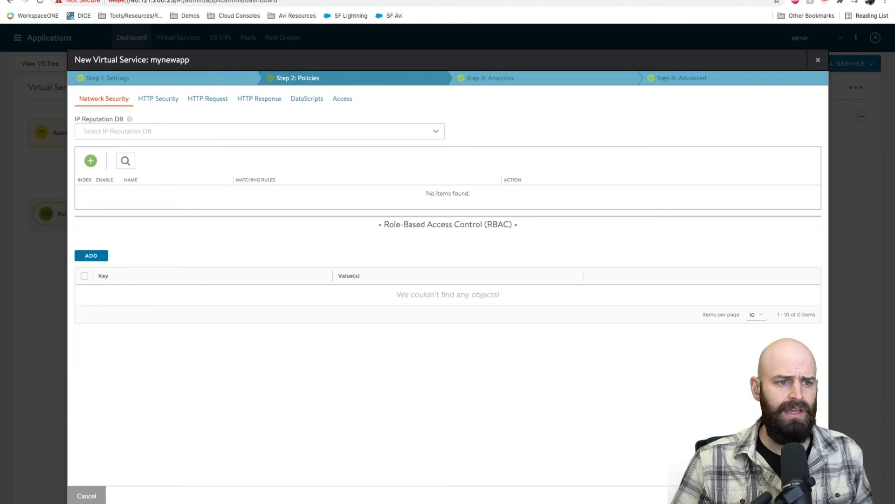
- Save the wizard to create mynewapp and land on its analytics page
{"action": "left_click", "coordinate": [680, 77]}
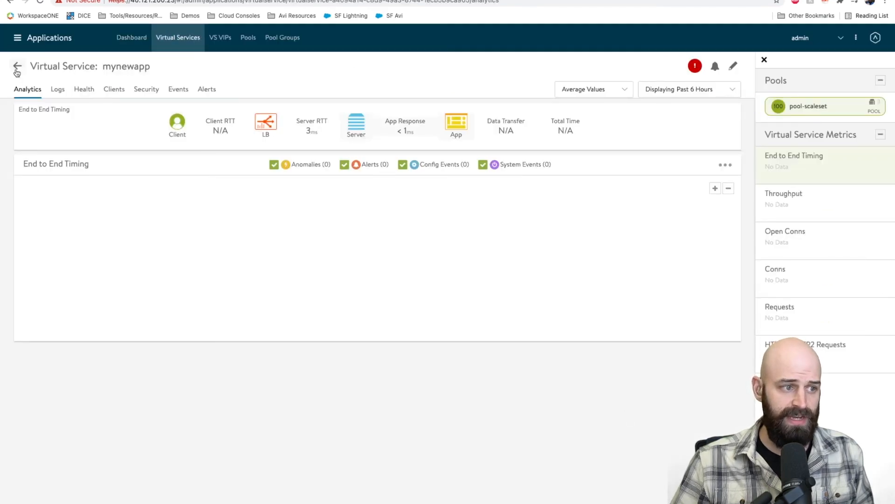
- Return to the virtual services list showing mynewapp beside Azure-webapp and select Azure-webapp's address
{"action": "left_click", "coordinate": [17, 66]}
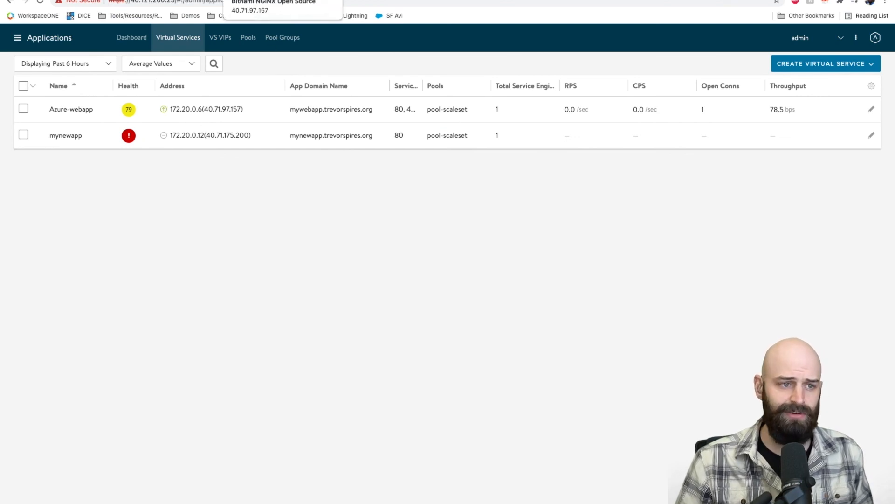
{"action": "double_click", "coordinate": [206, 109]}
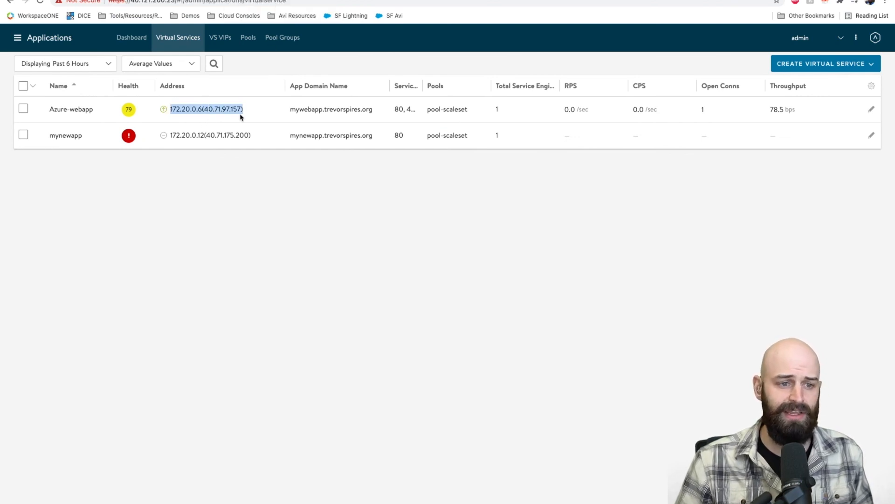